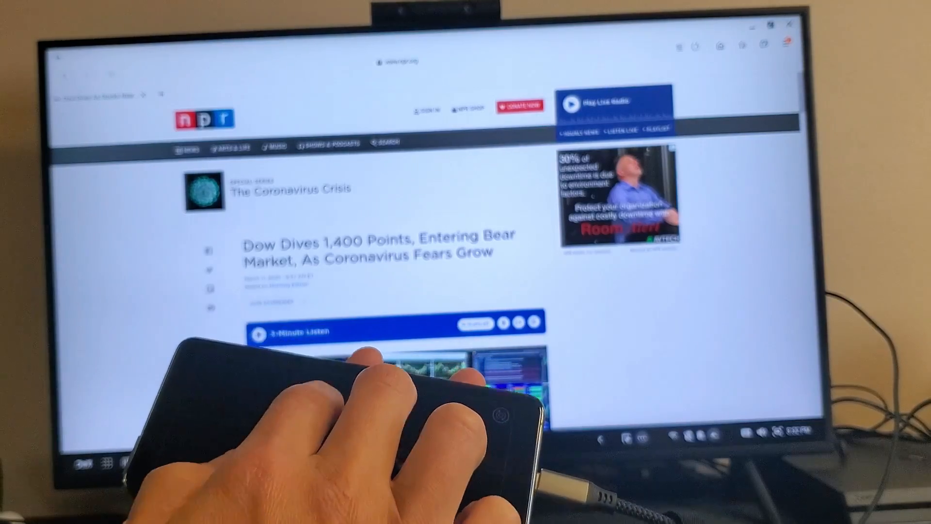
Step: Scroll down the NPR Dow bear-market article in Samsung Internet before closing it
scroll(down, 3)
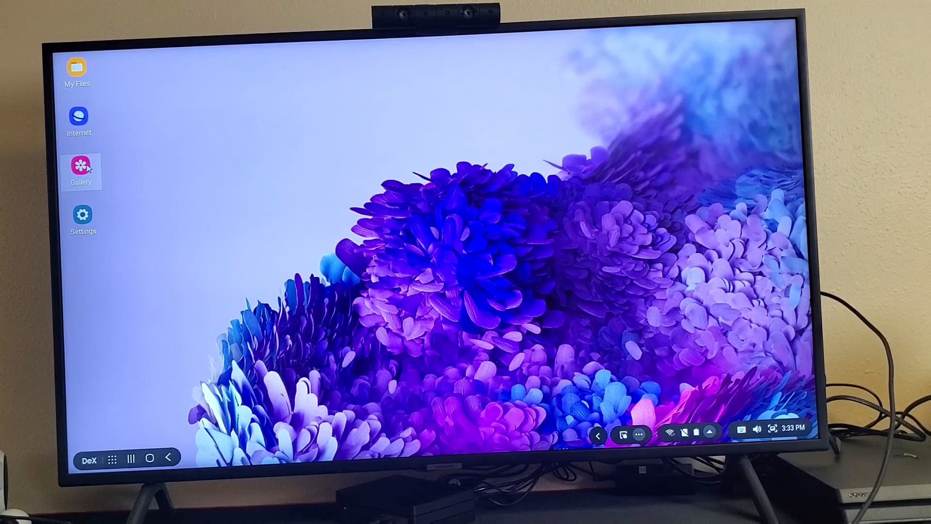
Step: Open Gallery's Camera album, view the three gaming chairs photo, then advance to the yellow chair video
click(80, 172)
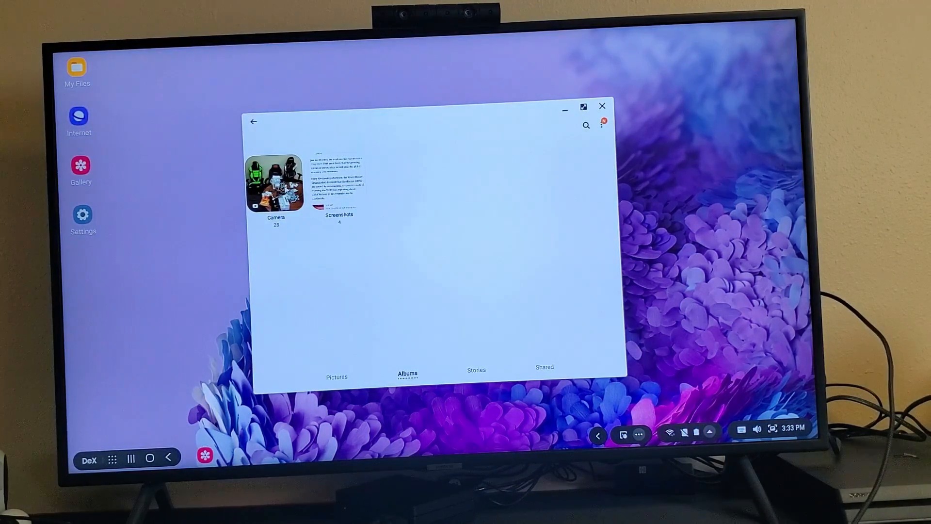
click(274, 184)
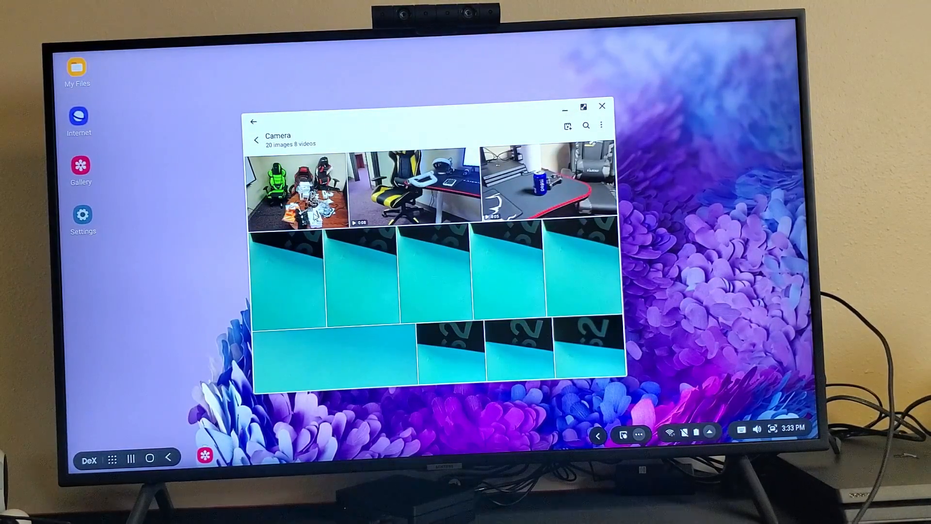
click(297, 190)
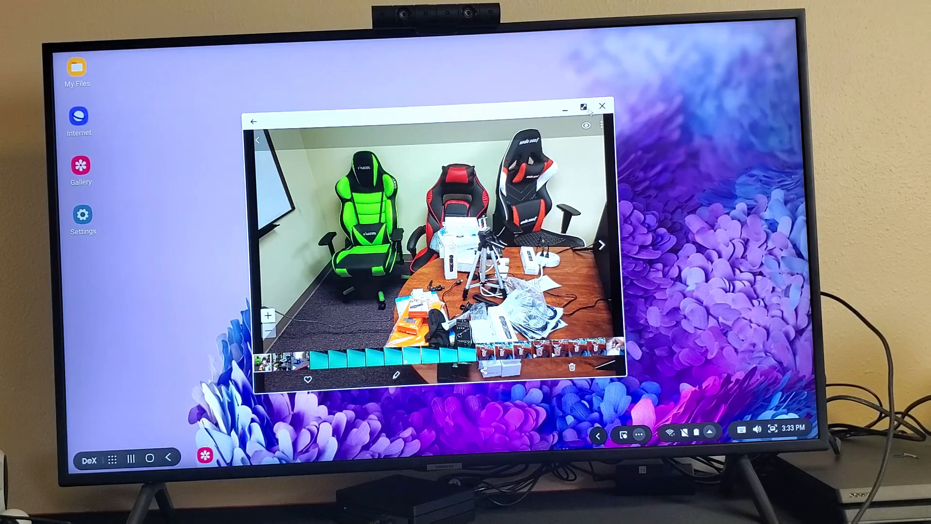
click(582, 107)
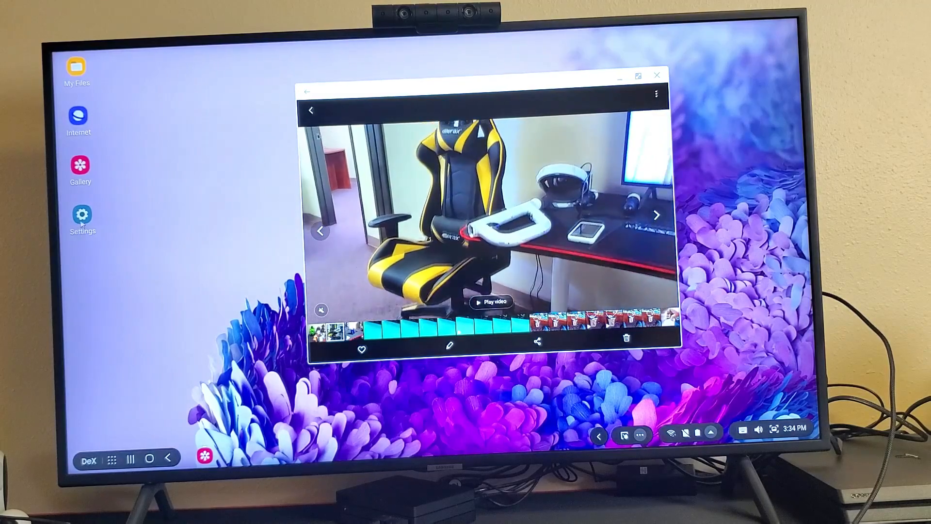
Step: Back out to the album list, close Gallery, then show the DeX app drawer of installed apps
click(82, 215)
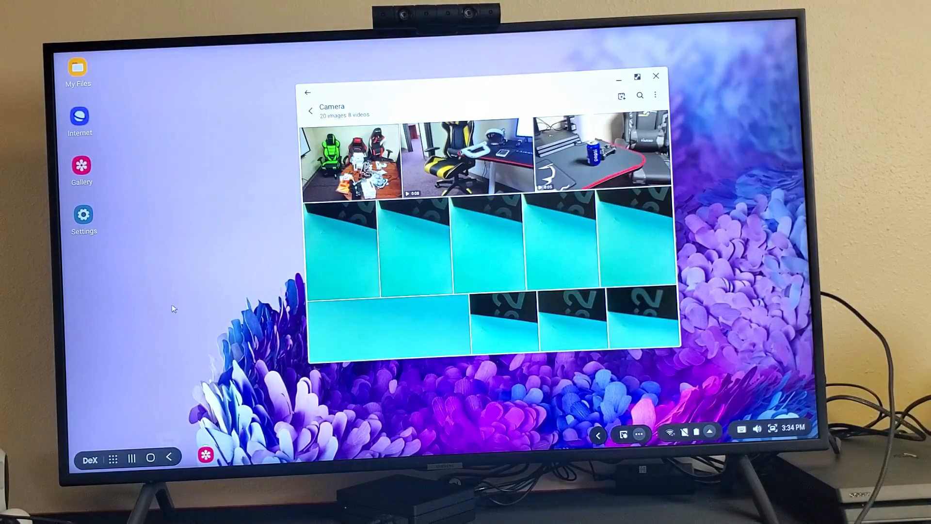
click(307, 93)
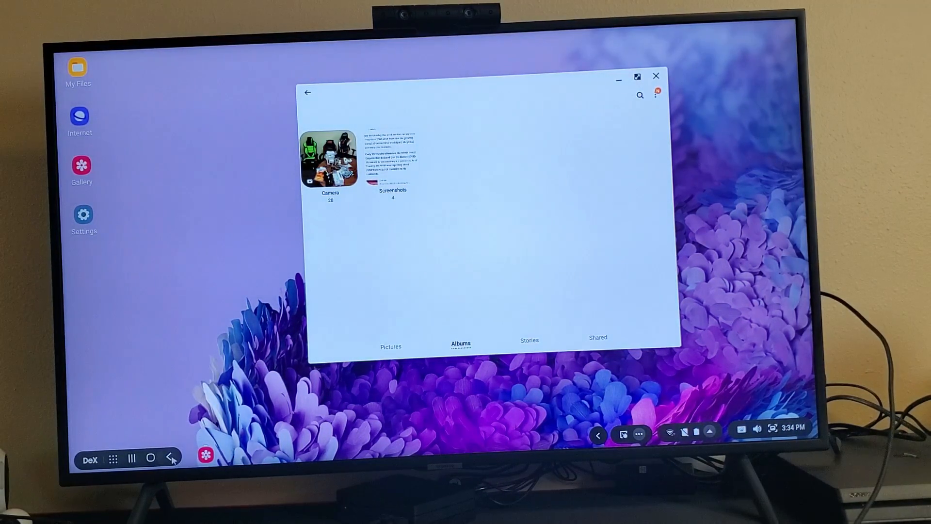
click(655, 76)
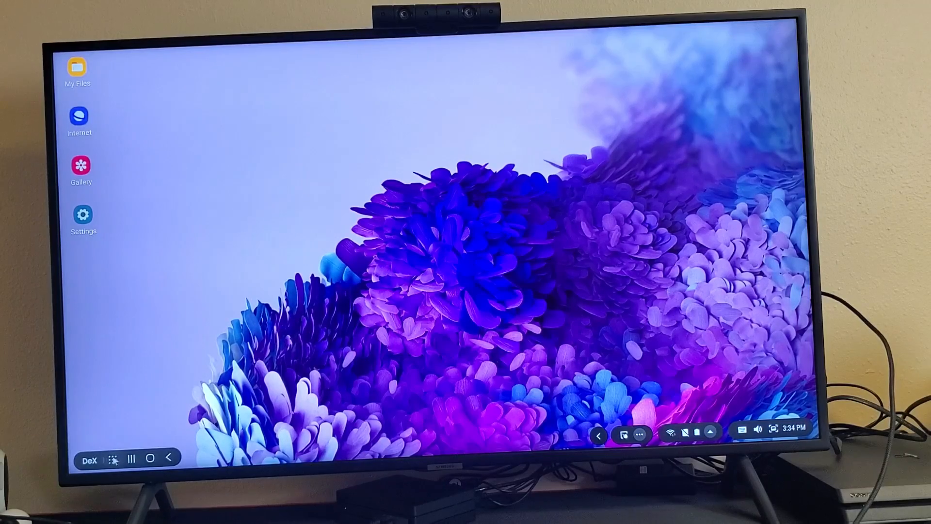
click(112, 458)
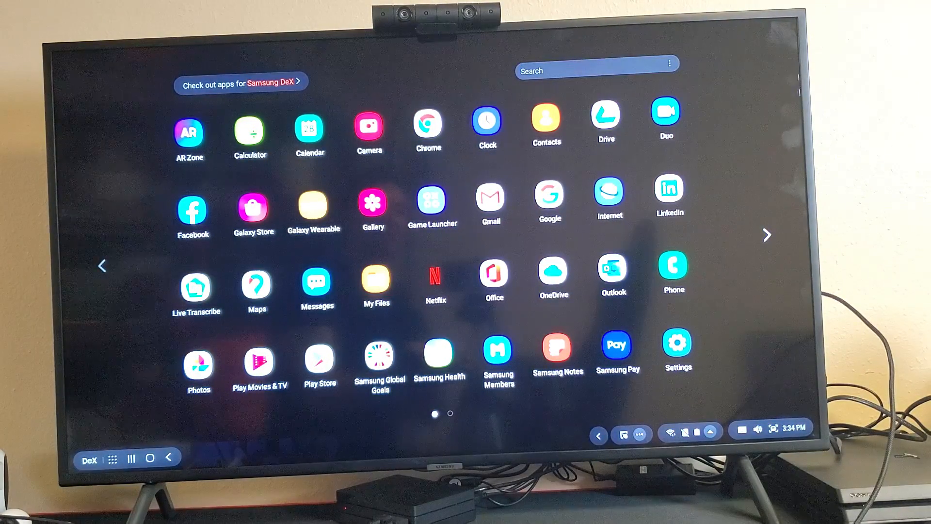